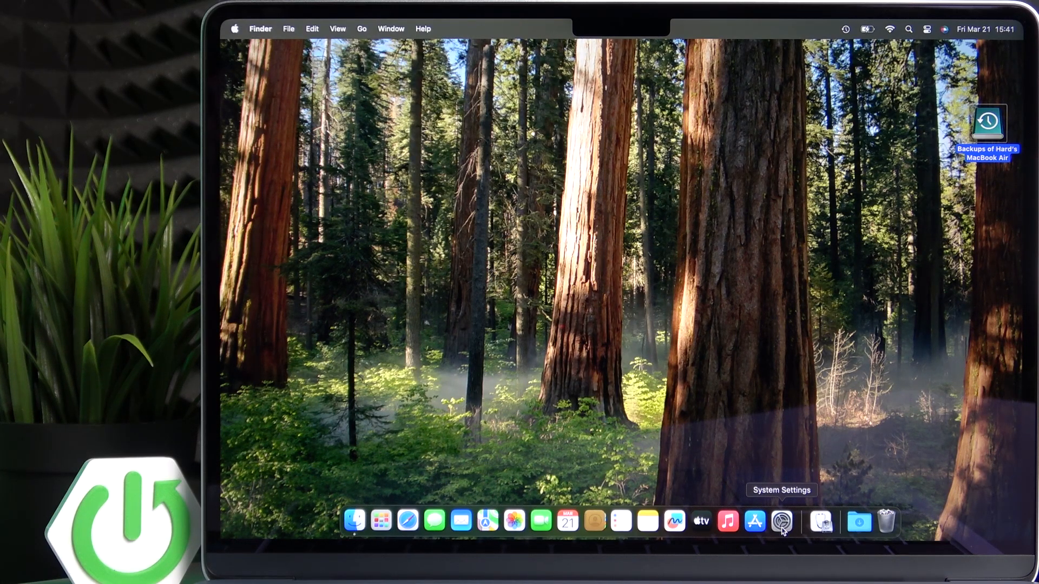
Launch System Settings from its Dock icon.
left_click(781, 521)
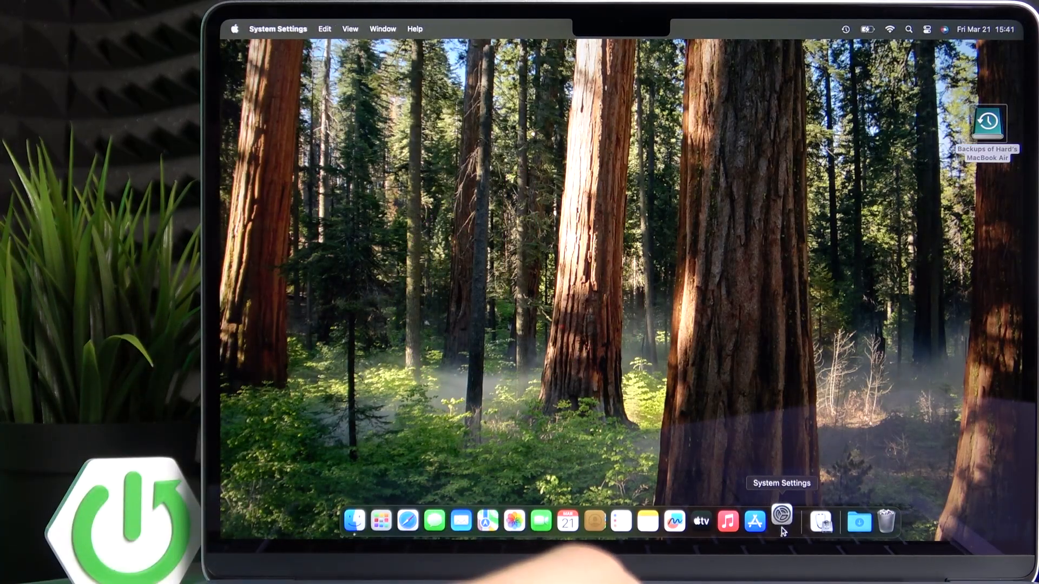
Bring up the General pane of System Settings to reach Software Update.
left_click(781, 521)
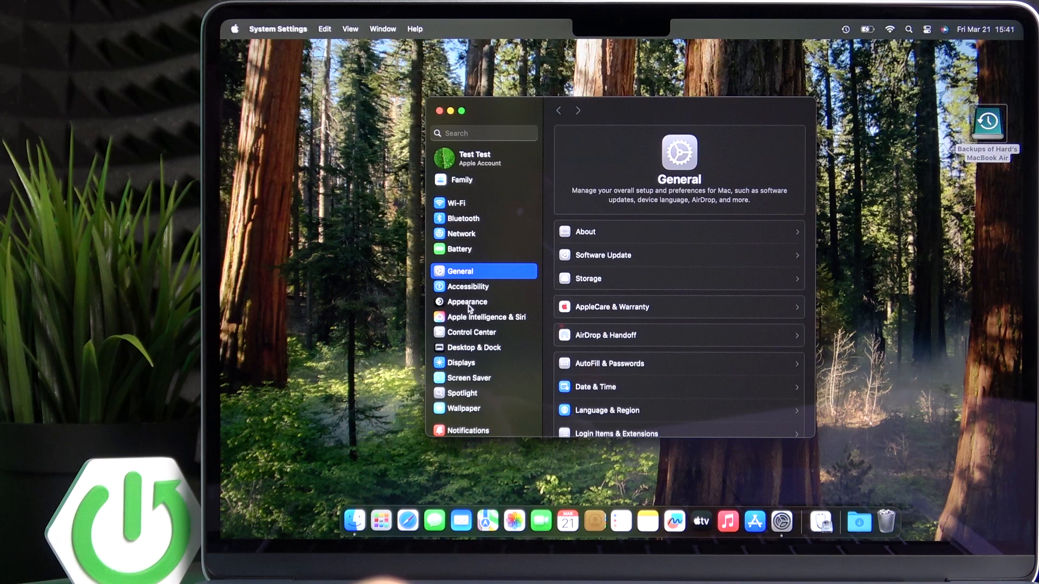
mouse_move(611, 285)
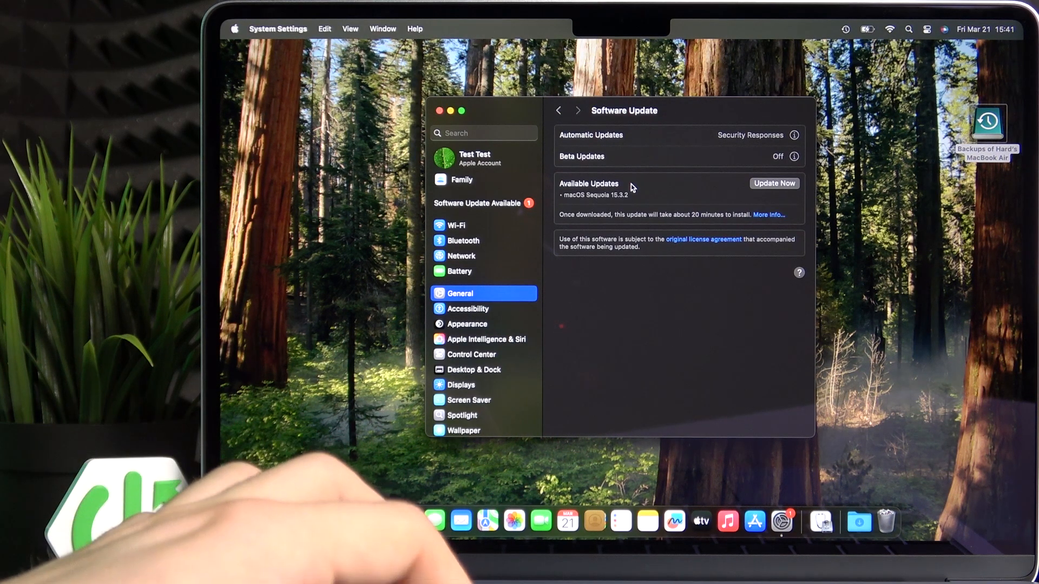
Install the macOS Sequoia 15.3.2 update, agreeing to the license and entering the password.
left_click(773, 182)
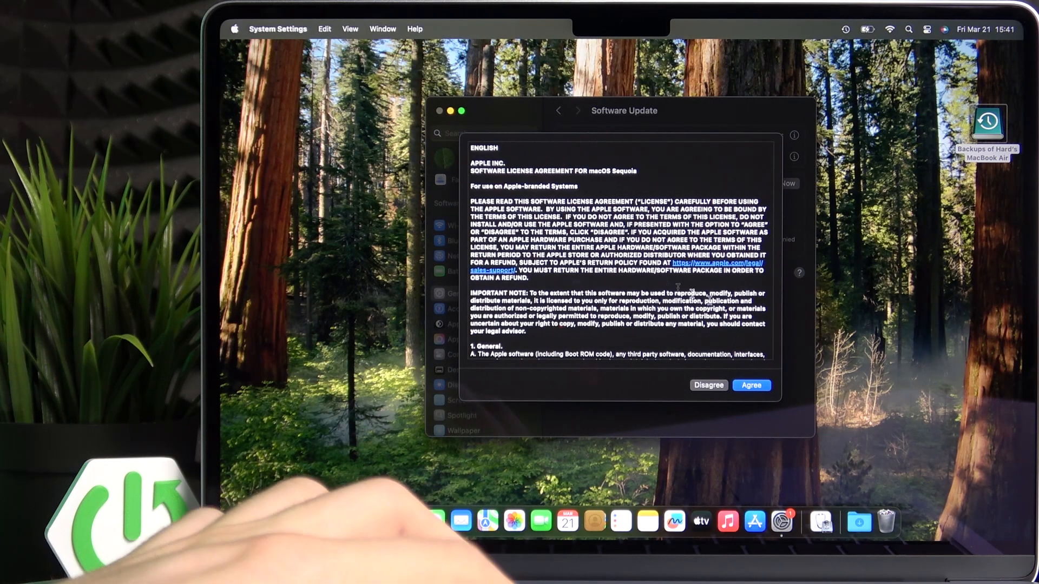
left_click(750, 384)
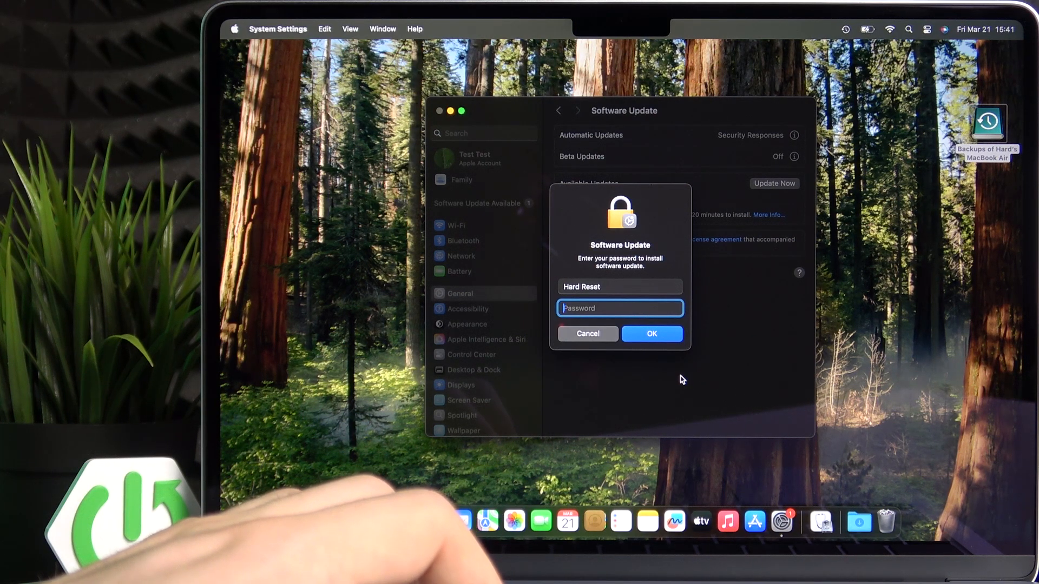
type("••••")
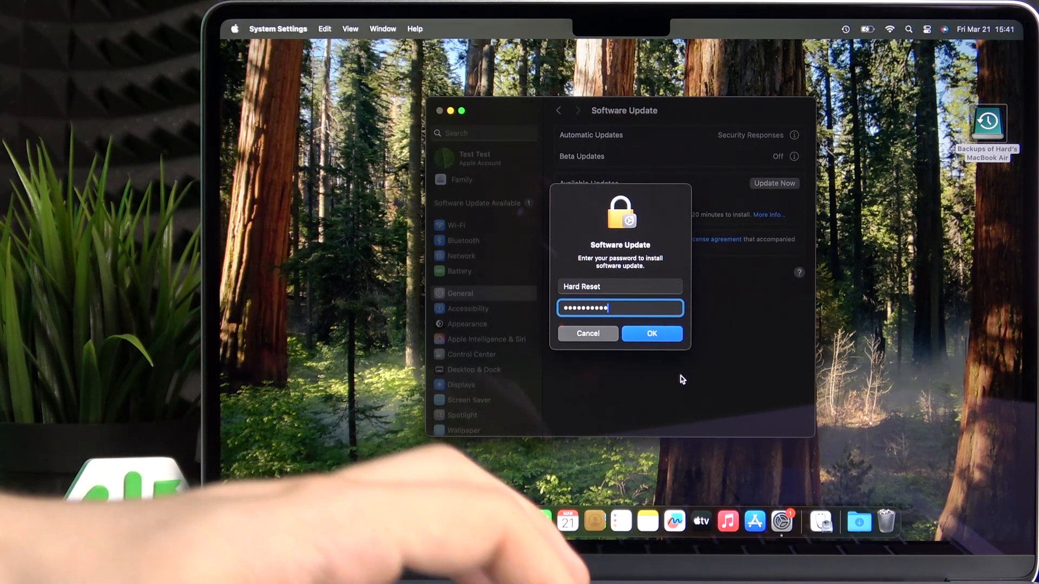
left_click(650, 333)
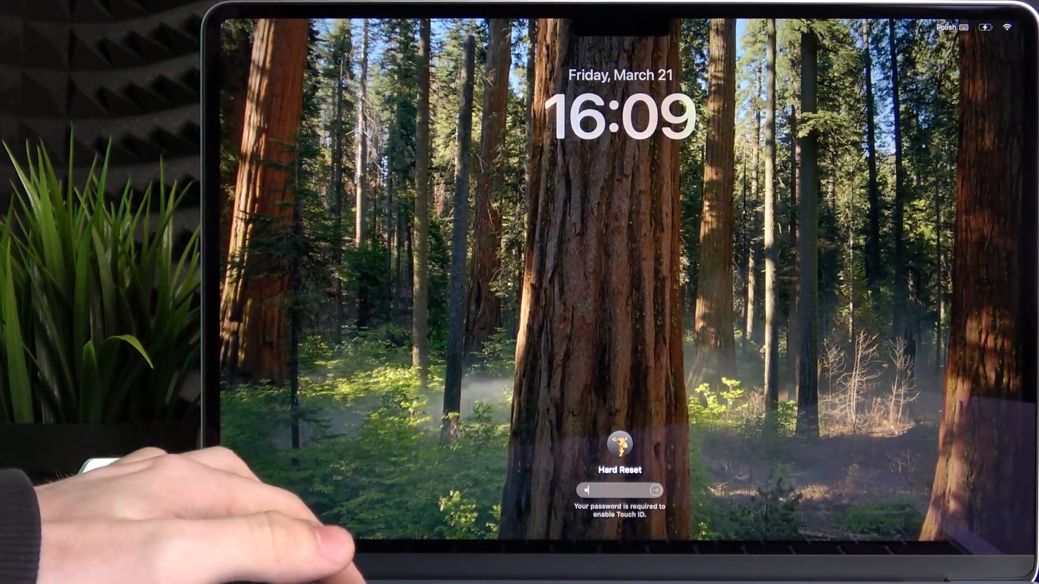
Enter the login password at the lock screen, then the Apple Account password.
type("password")
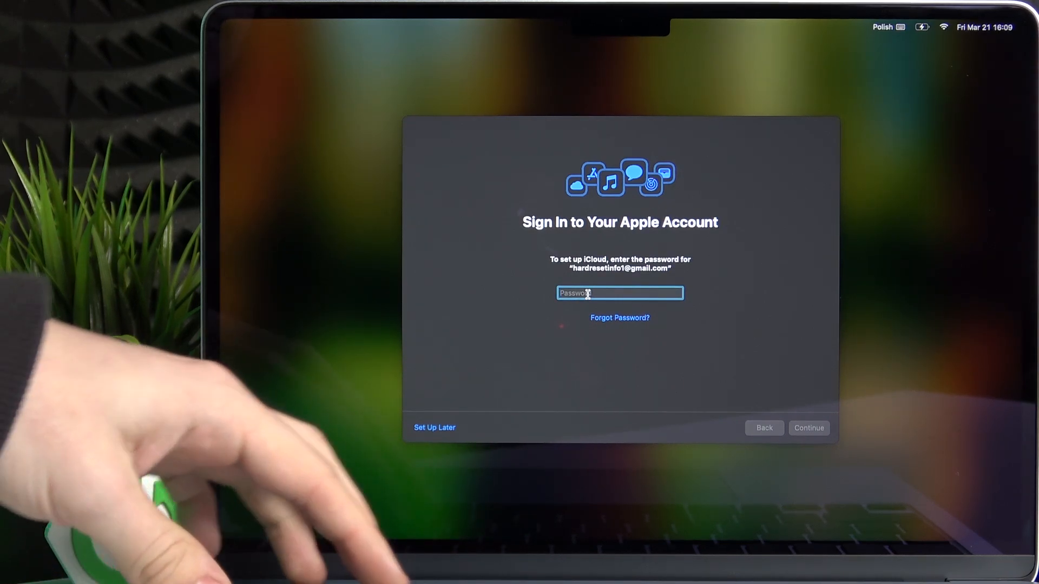
type("••••")
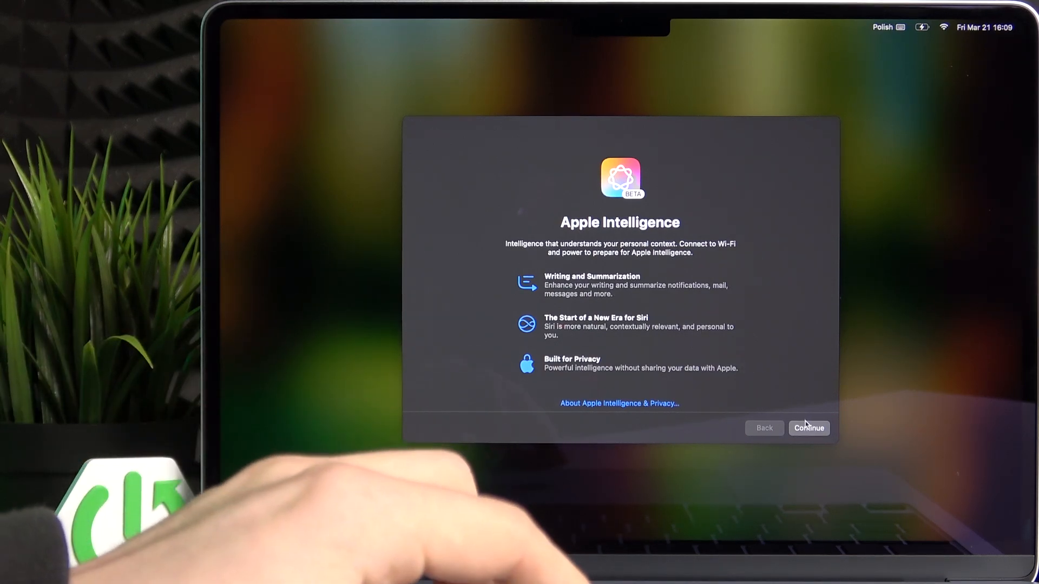
Continue past Apple Intelligence, iCloud Drive files and FileVault, authorising with the password.
left_click(808, 427)
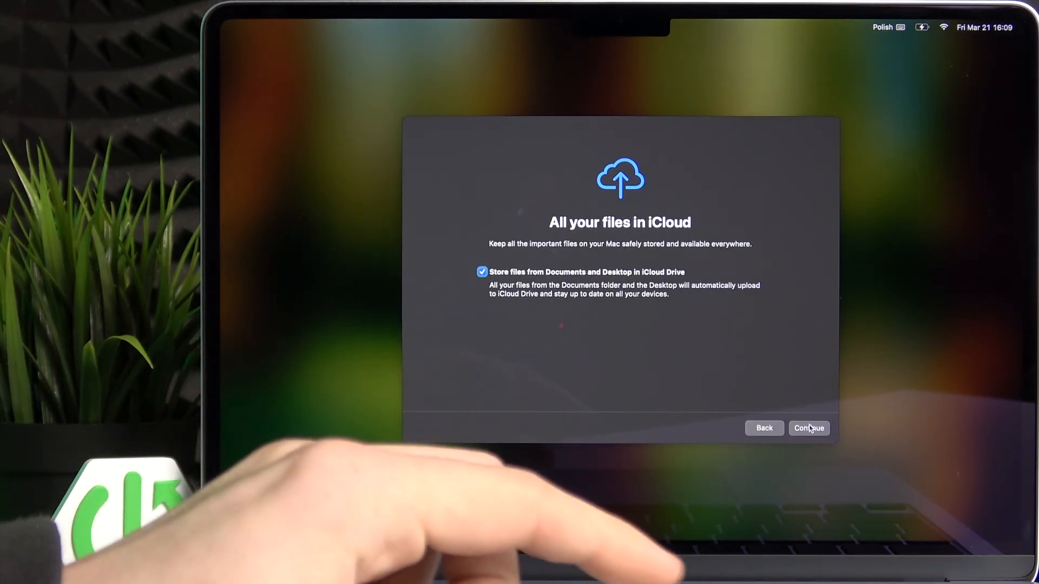
left_click(808, 428)
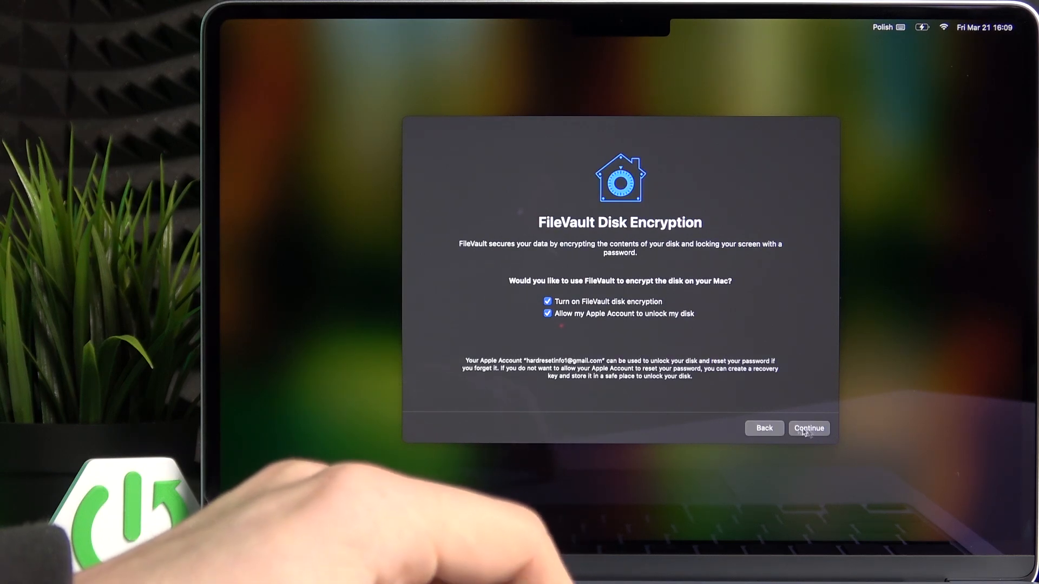
left_click(807, 428)
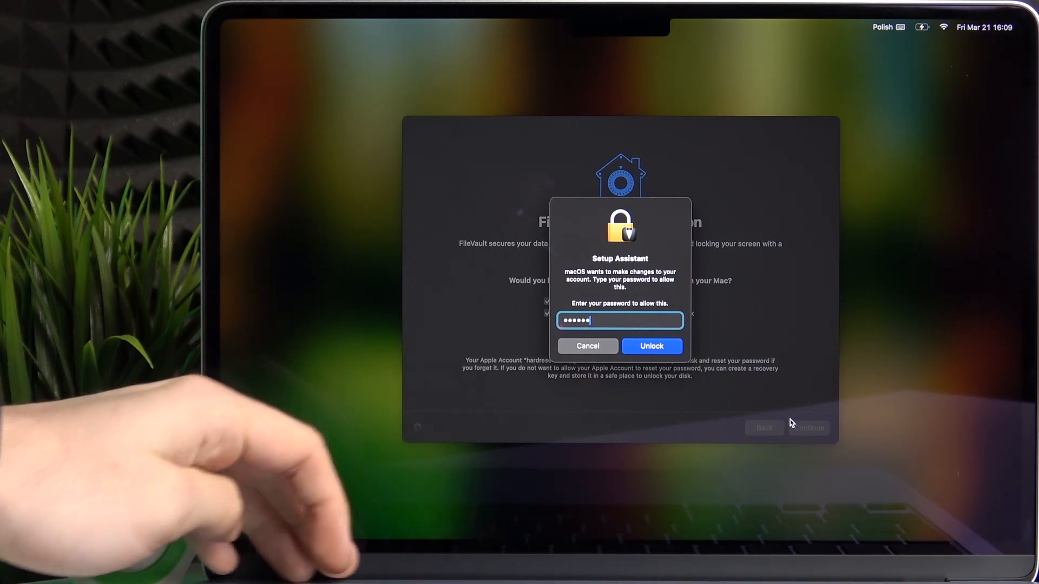
left_click(650, 346)
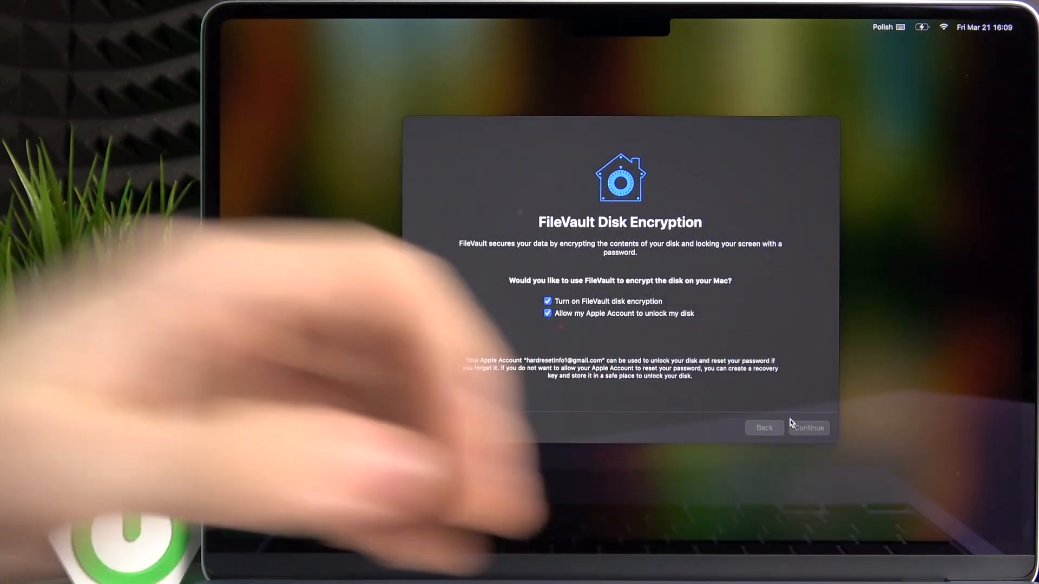
left_click(807, 427)
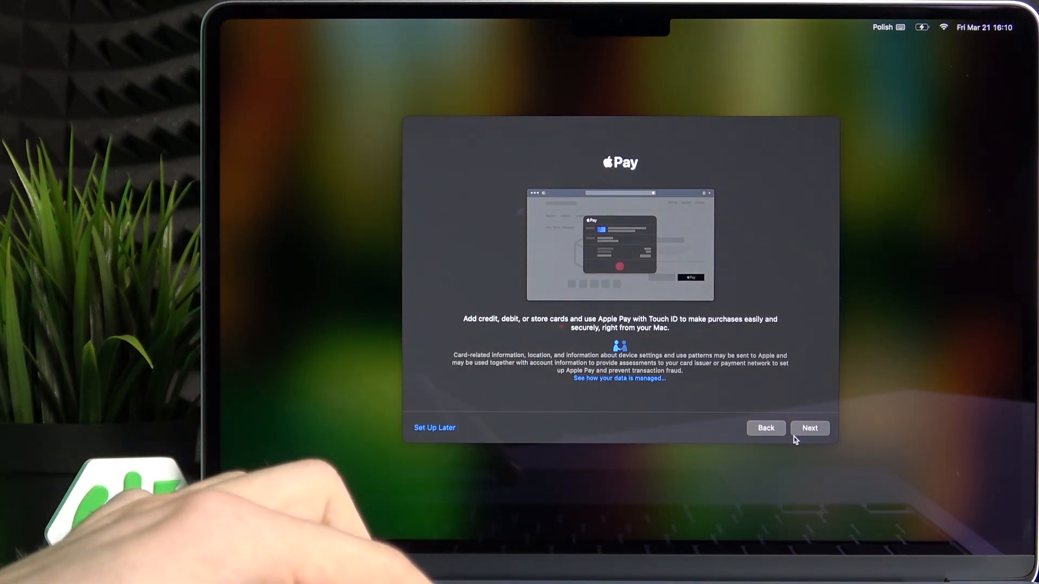
mouse_move(797, 436)
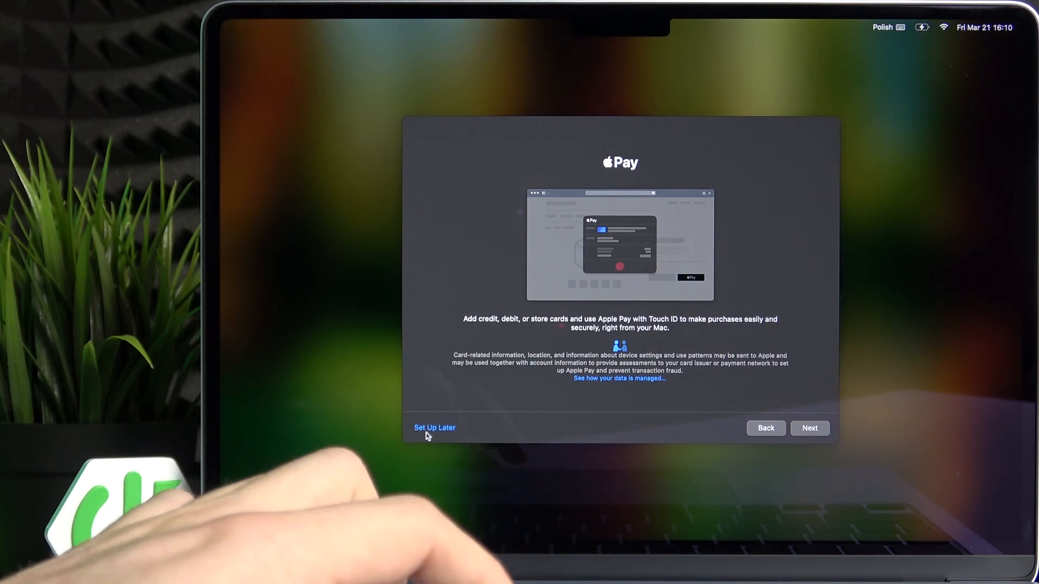
Defer Apple Pay setup to finish Setup Assistant.
left_click(434, 427)
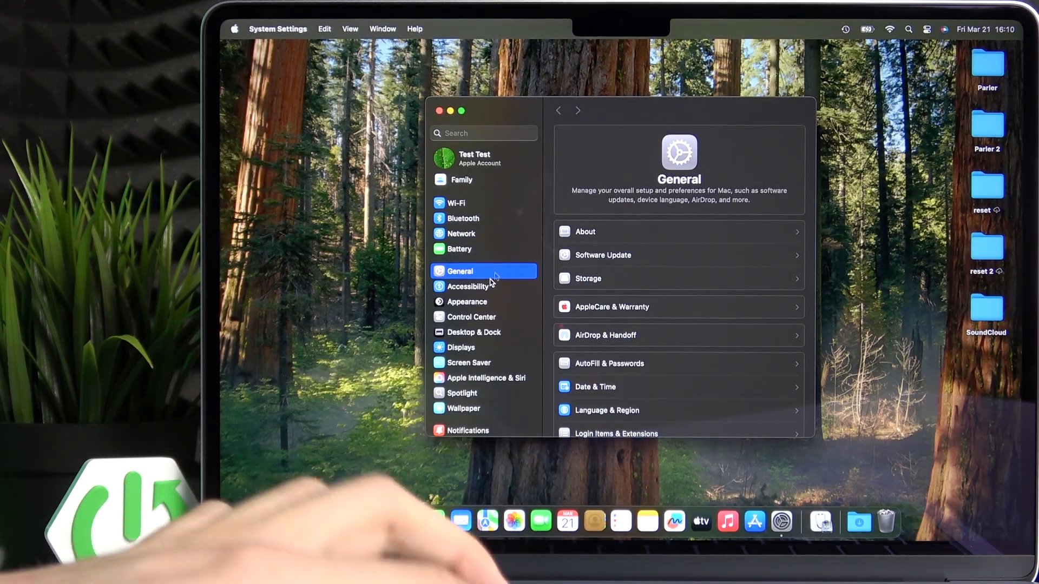
Open About and scroll to the macOS Sequoia Version 15.3.2 entry.
left_click(584, 231)
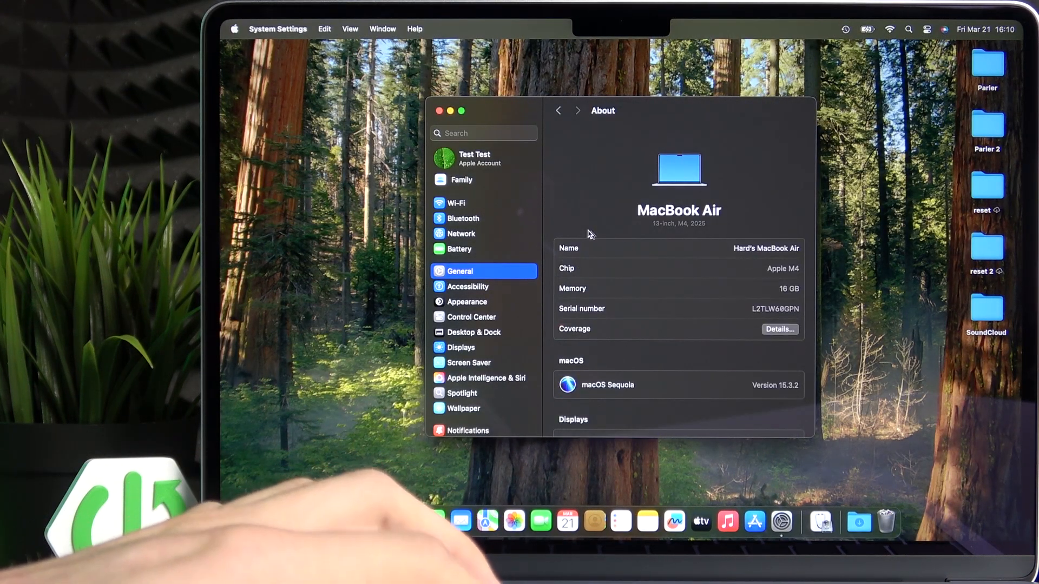
scroll("down", 3)
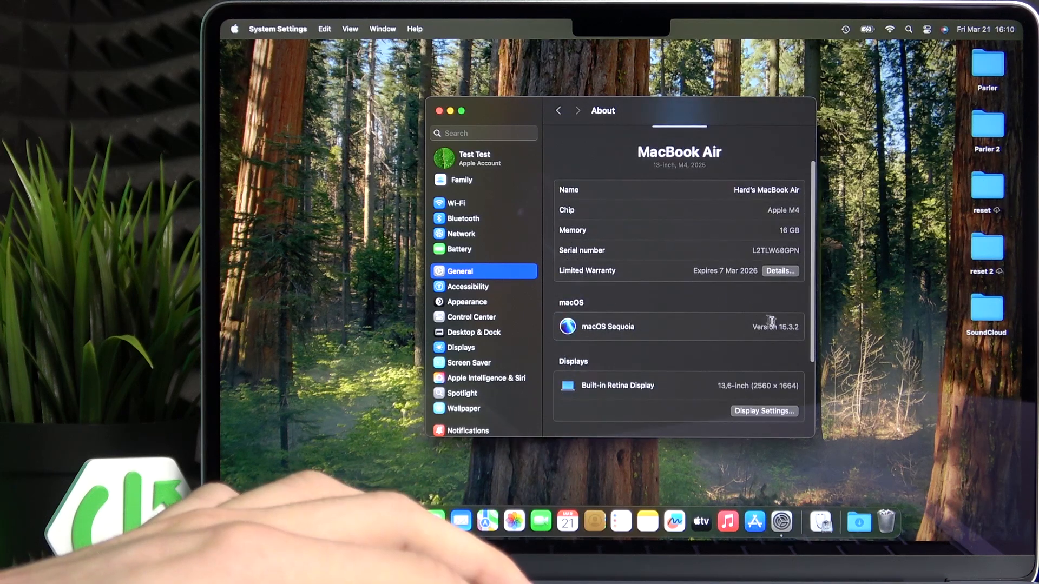